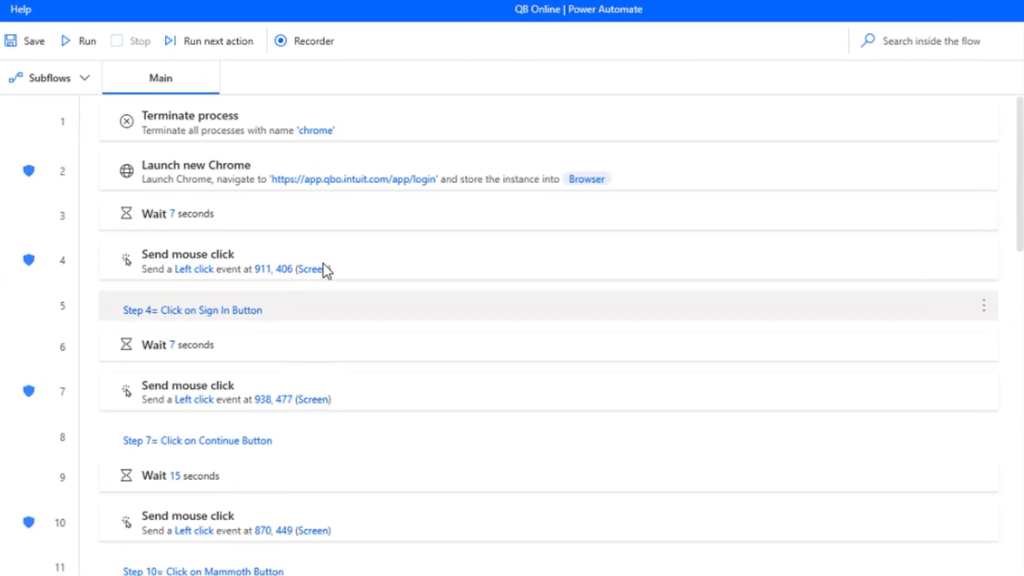
mouse_move(239, 271)
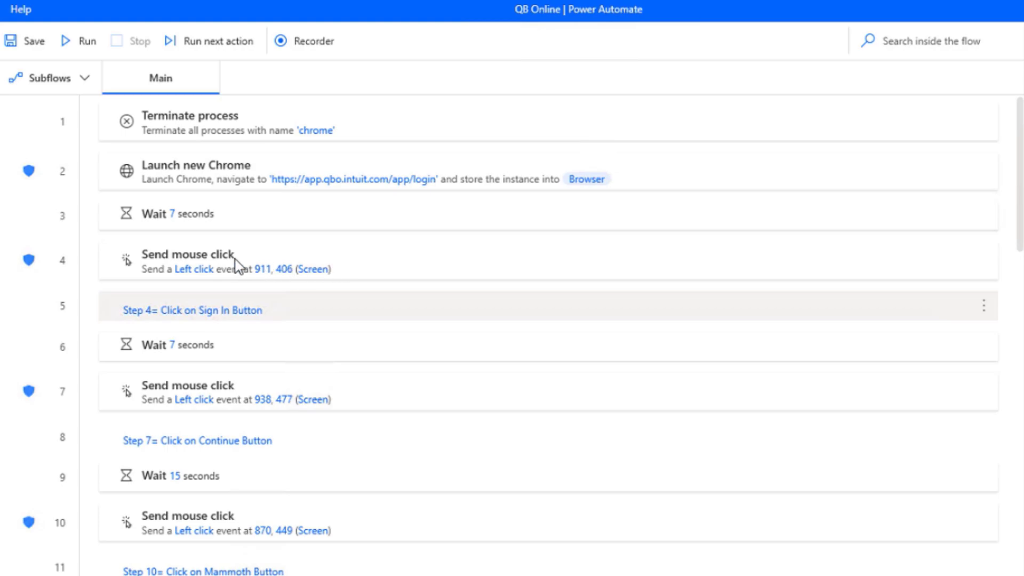
mouse_move(227, 271)
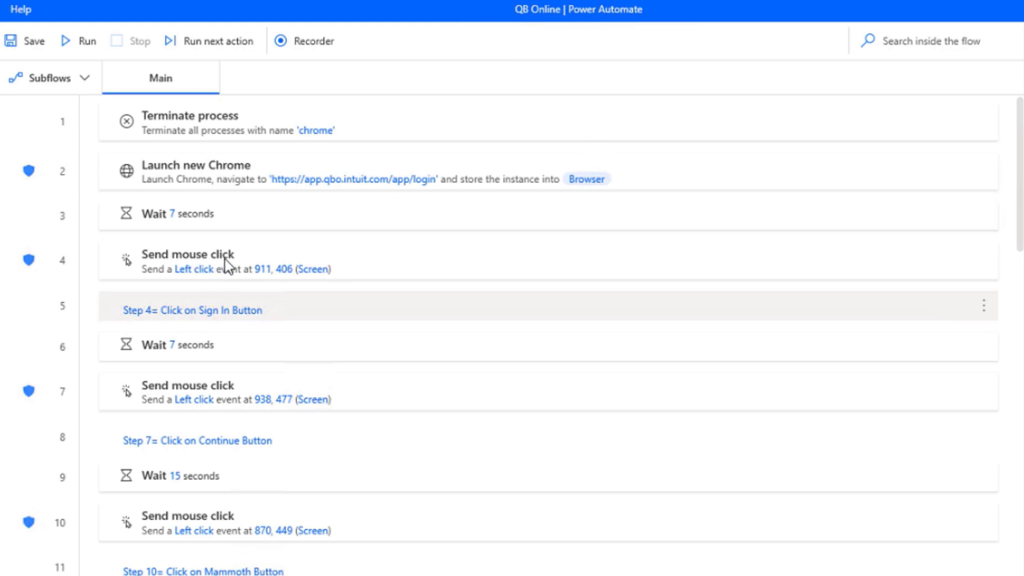
mouse_move(307, 287)
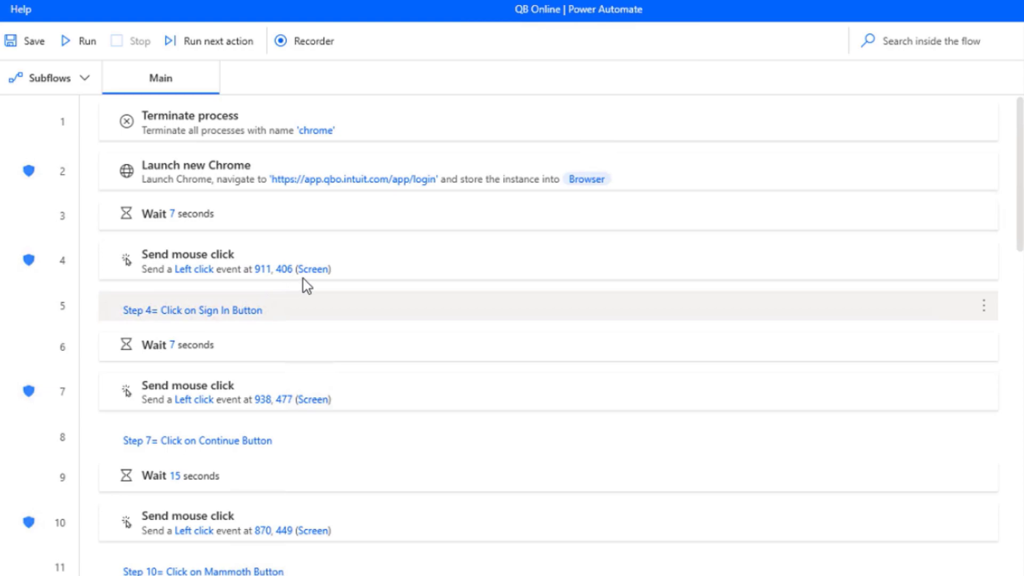
mouse_move(297, 277)
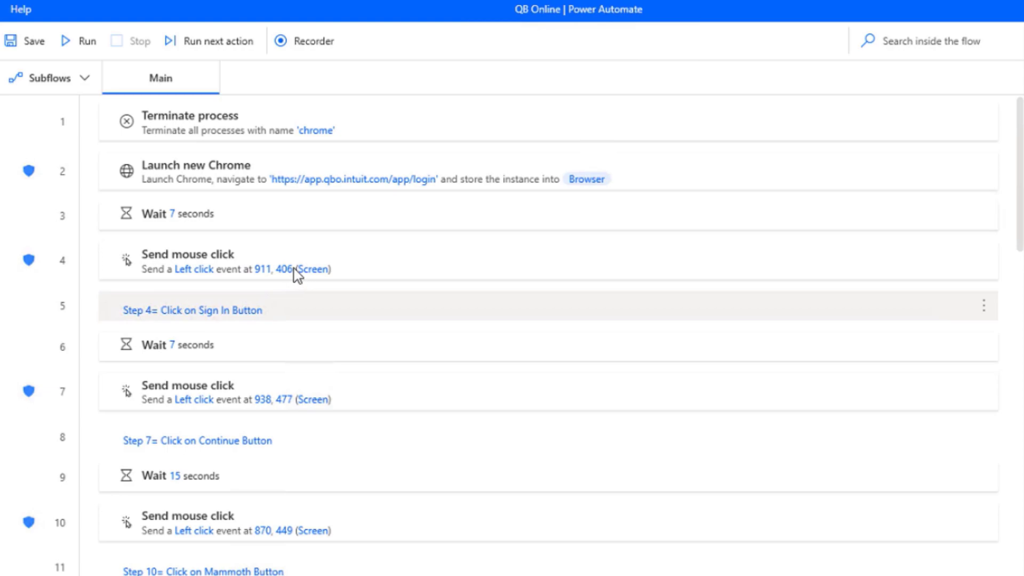
mouse_move(380, 264)
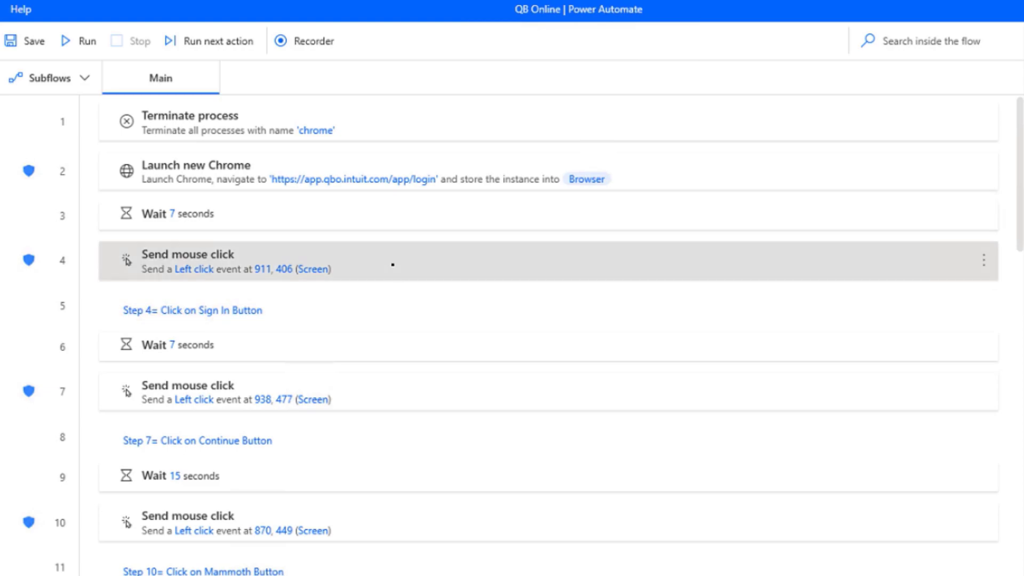
View the step 4 Send mouse click: left click at 911, 406 relative to screen, instant movement
double_click(186, 259)
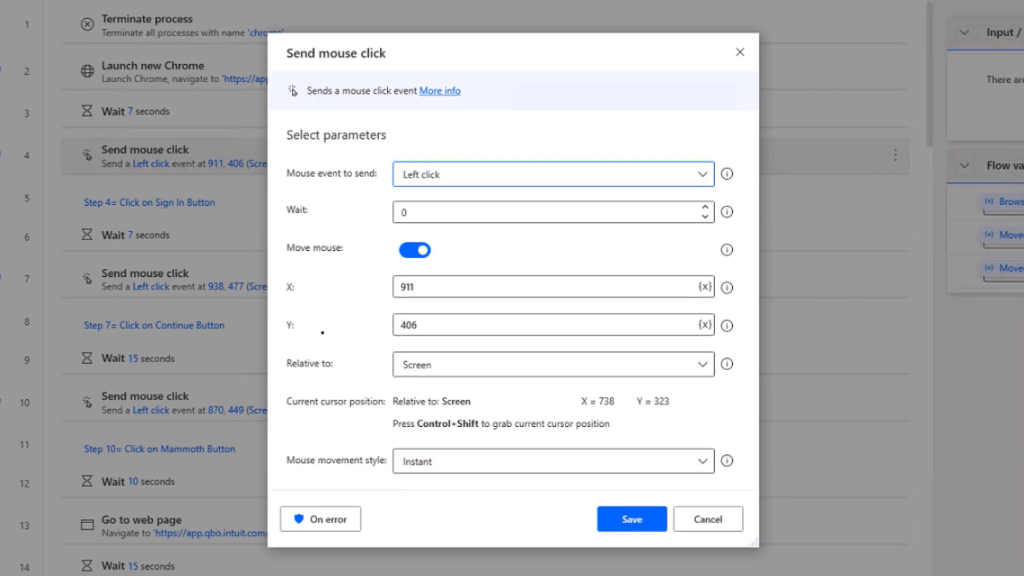
mouse_move(534, 244)
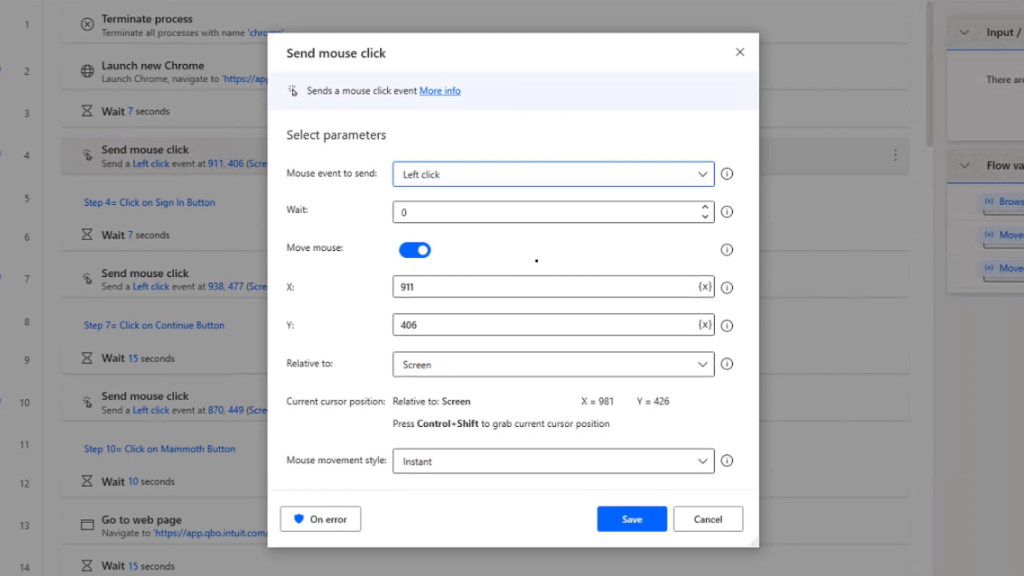
mouse_move(653, 145)
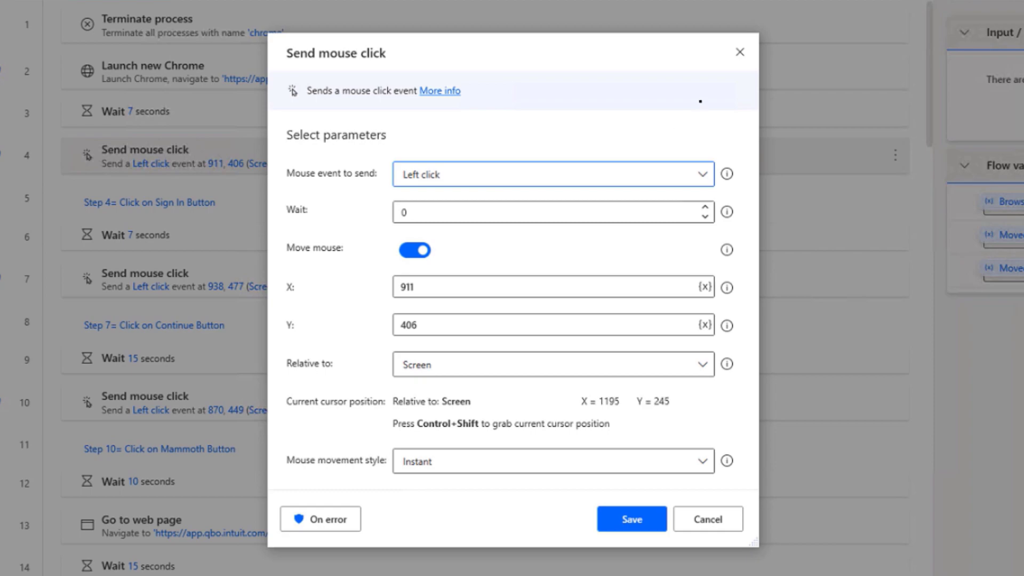
mouse_move(739, 52)
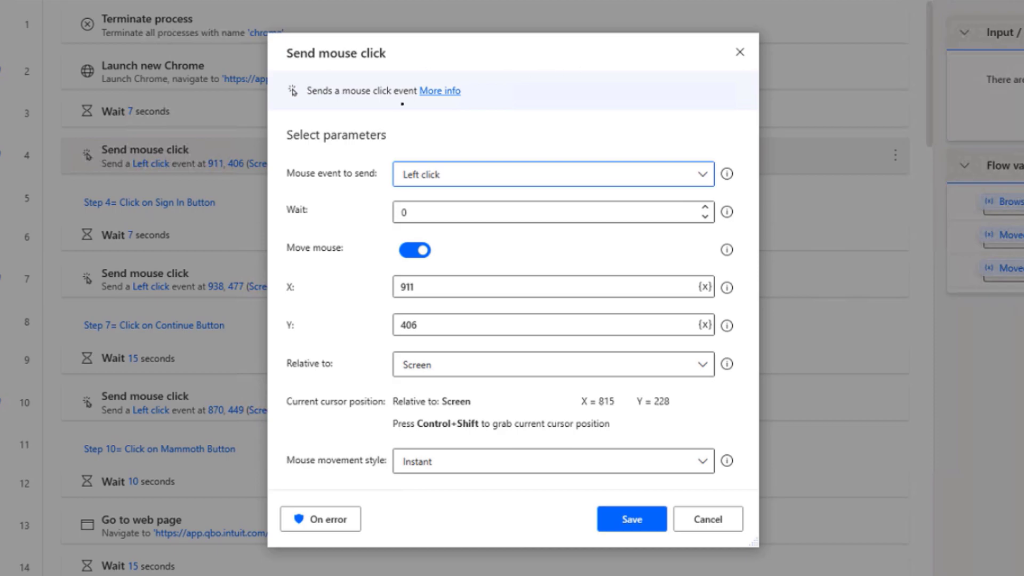
mouse_move(741, 51)
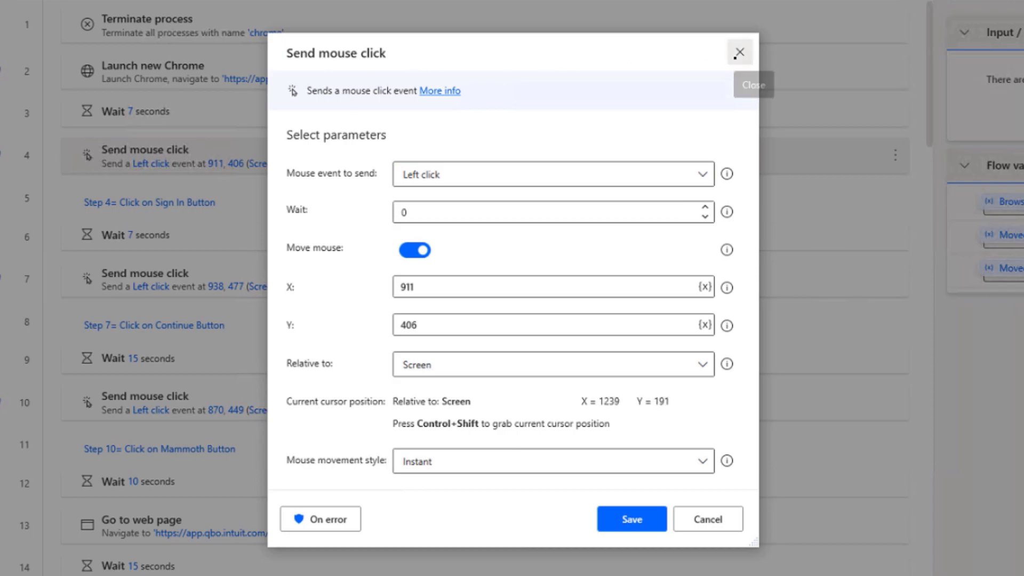
Close the mouse-click settings and edit the 'Step 4= Click on Sign In Button' comment
click(707, 519)
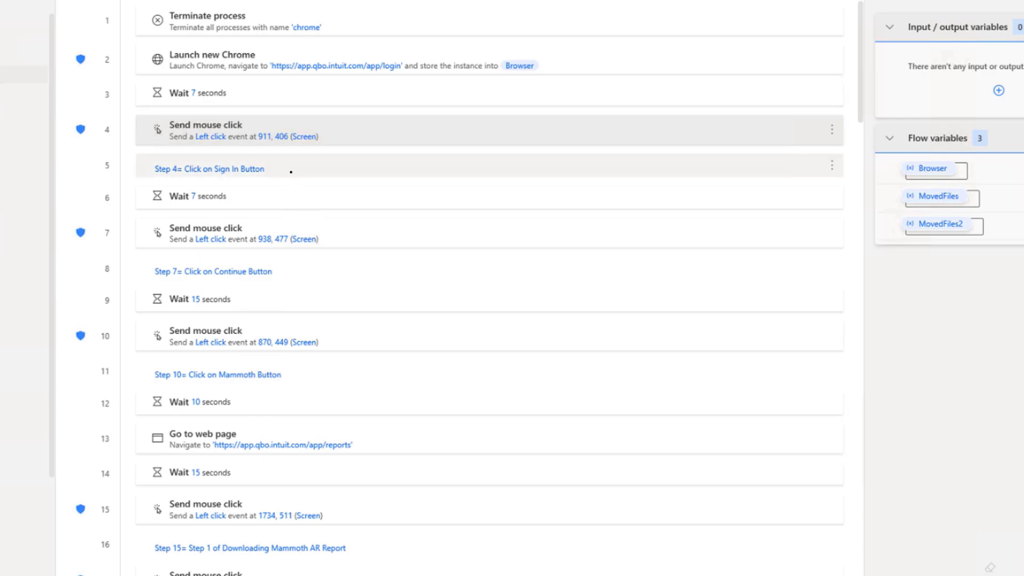
double_click(209, 168)
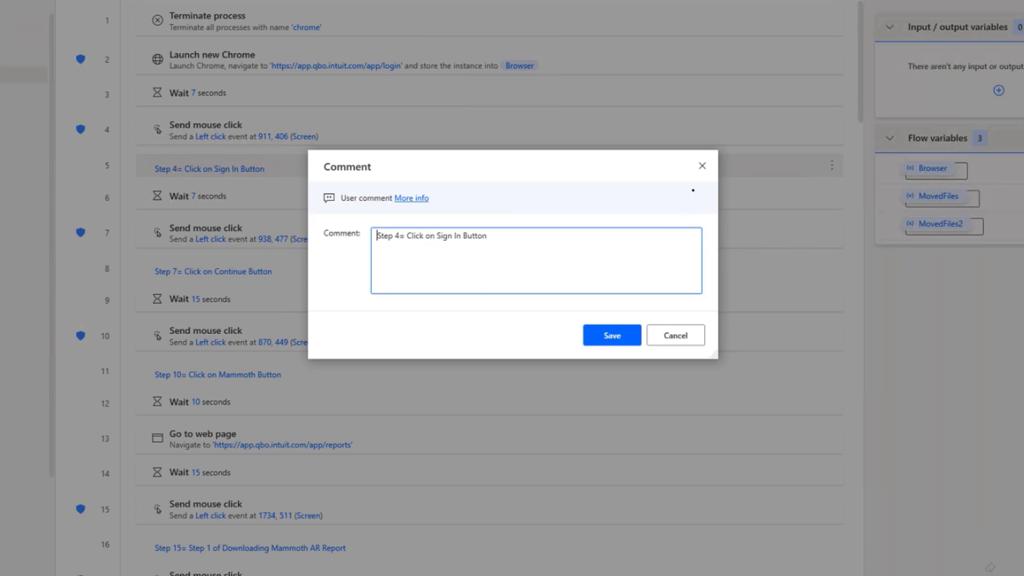
Close the comment editor leaving 'Step 4= Click on Sign In Button' unchanged
click(612, 335)
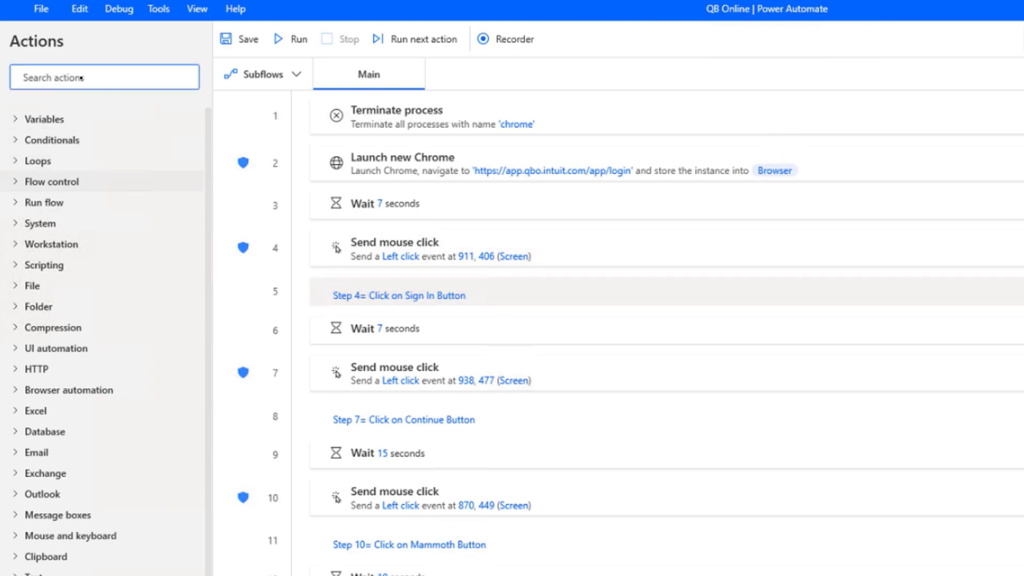
text(co)
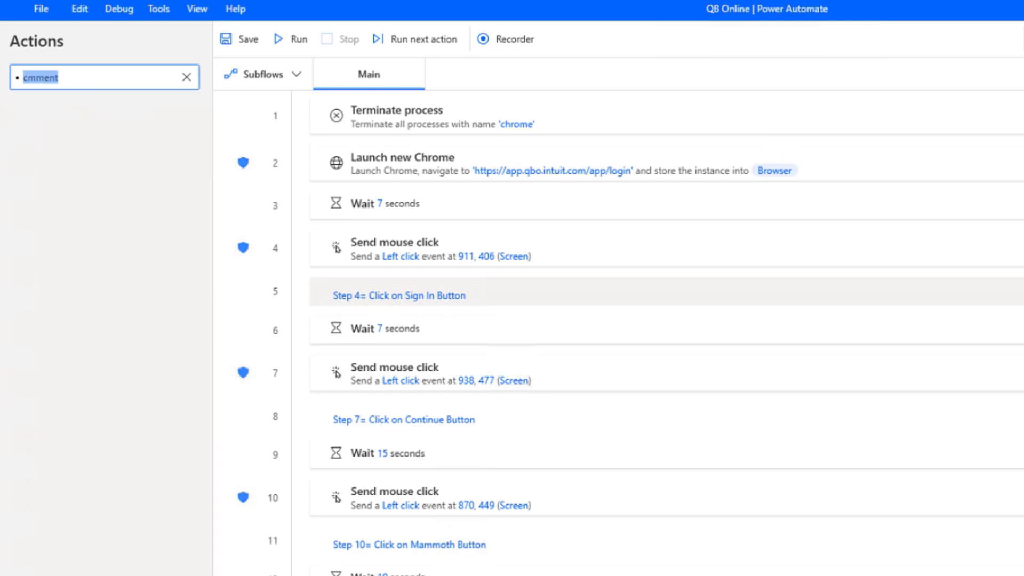
click(185, 77)
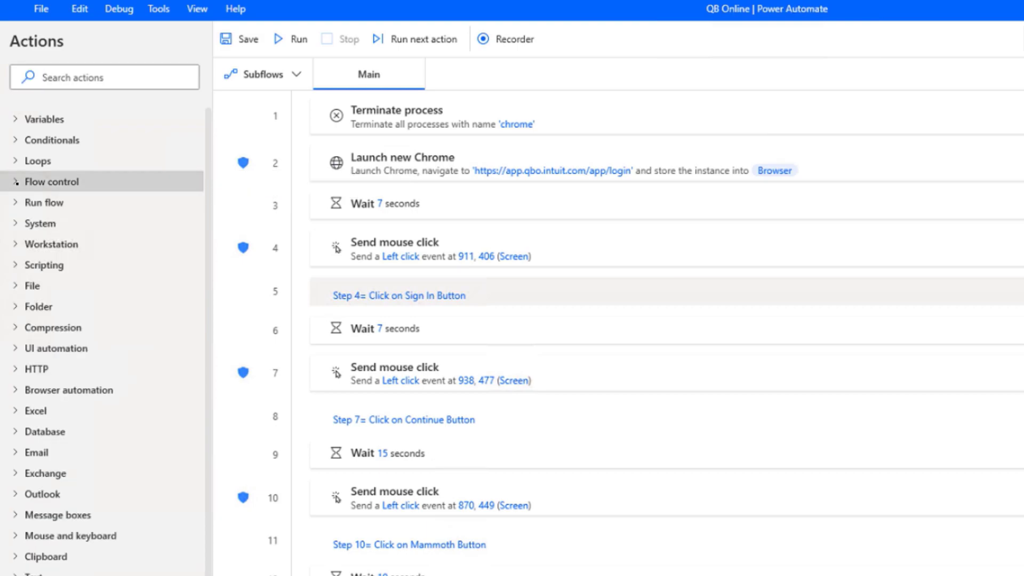
Expand Flow control, reopen the Step 4 comment action and save it unchanged
click(52, 181)
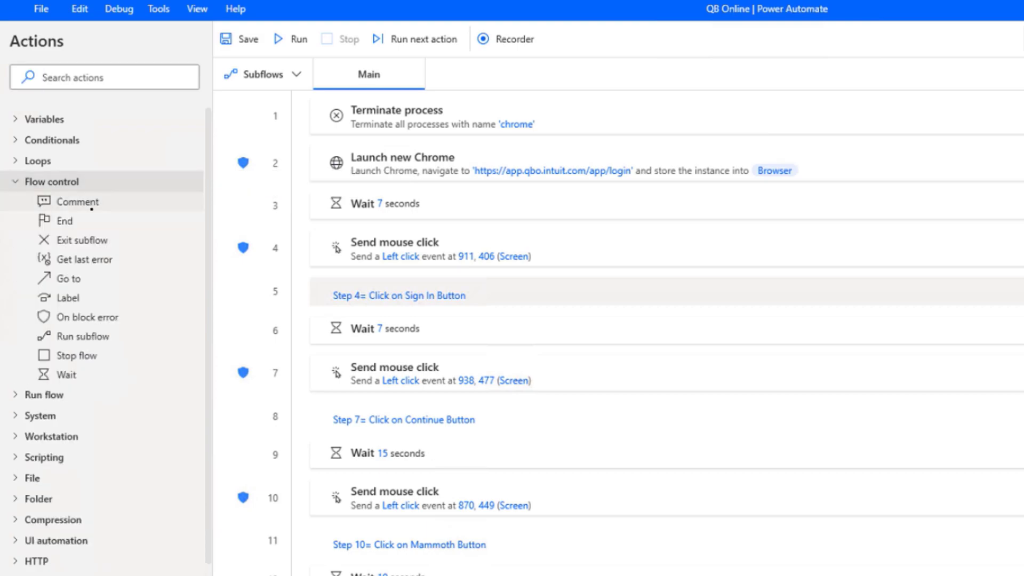
mouse_move(85, 201)
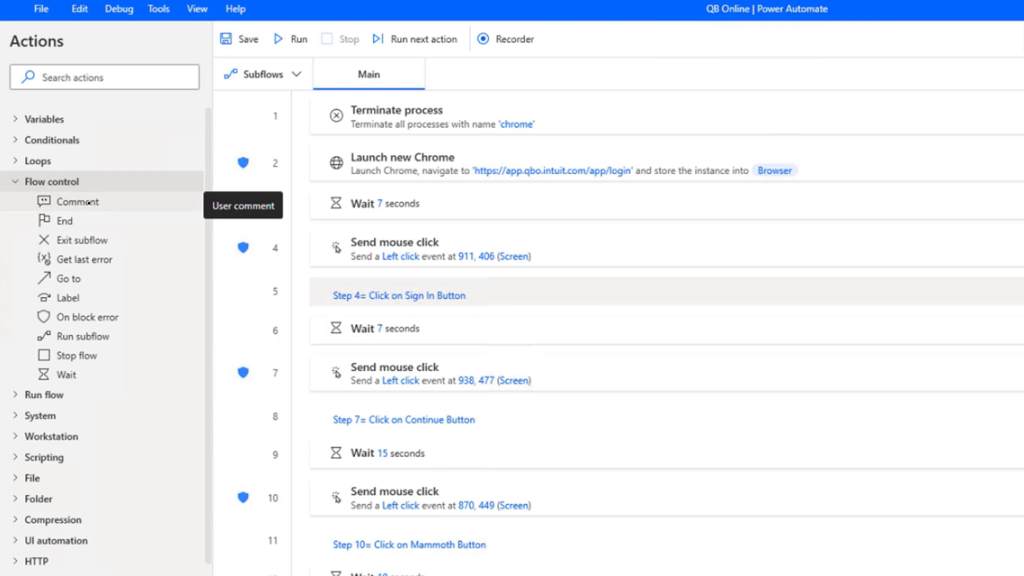
mouse_move(68, 375)
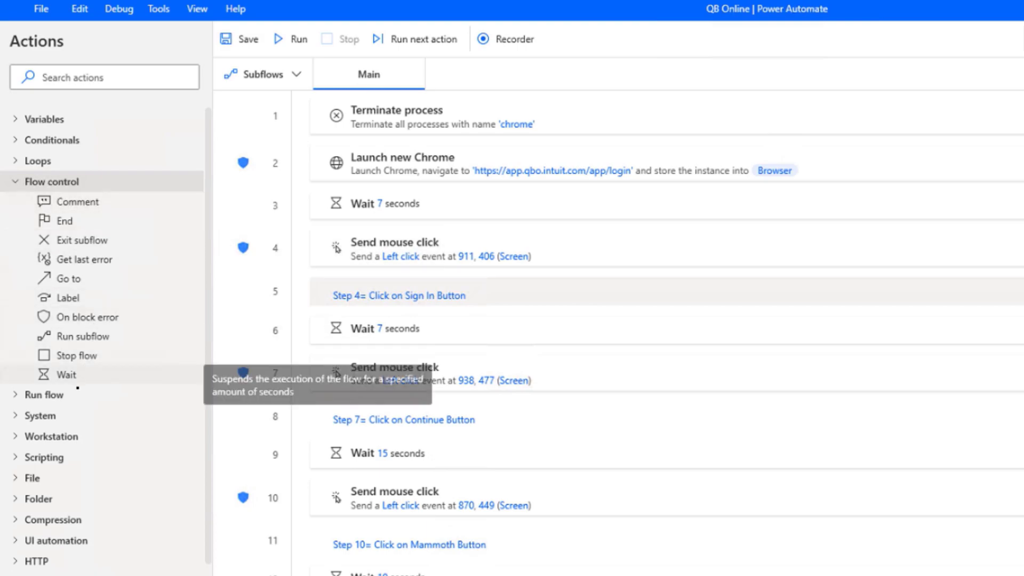
mouse_move(77, 356)
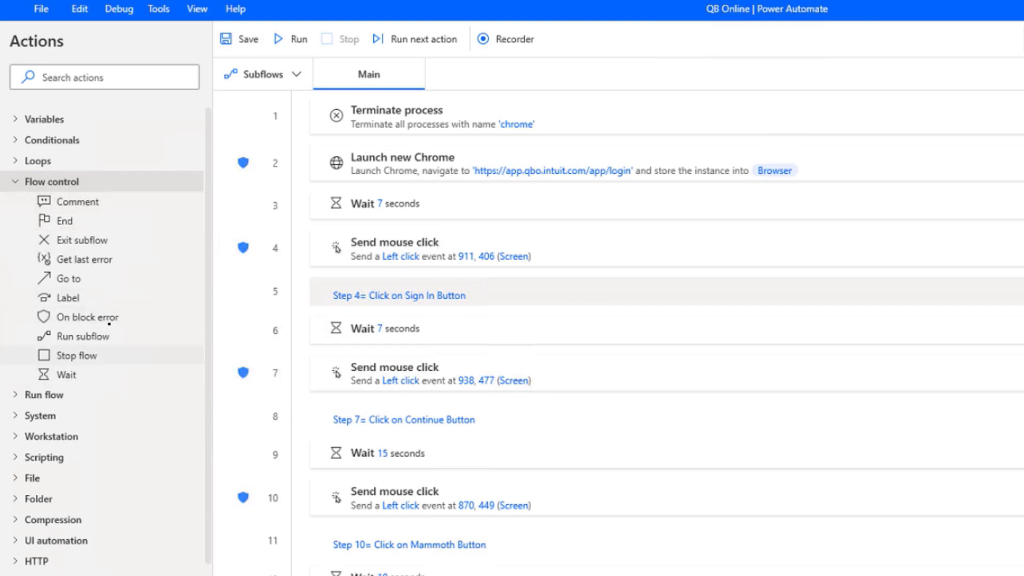
mouse_move(82, 202)
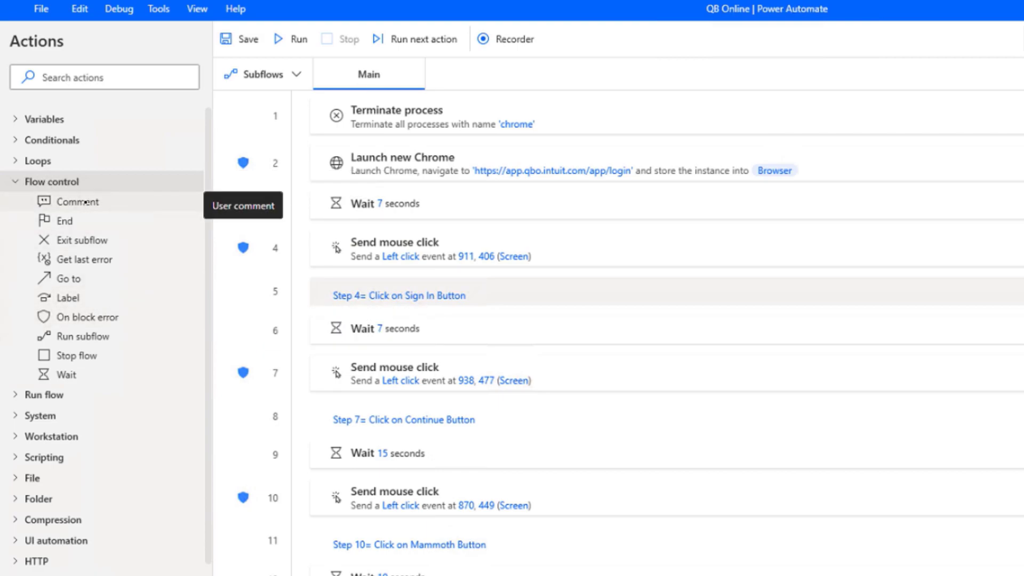
double_click(399, 296)
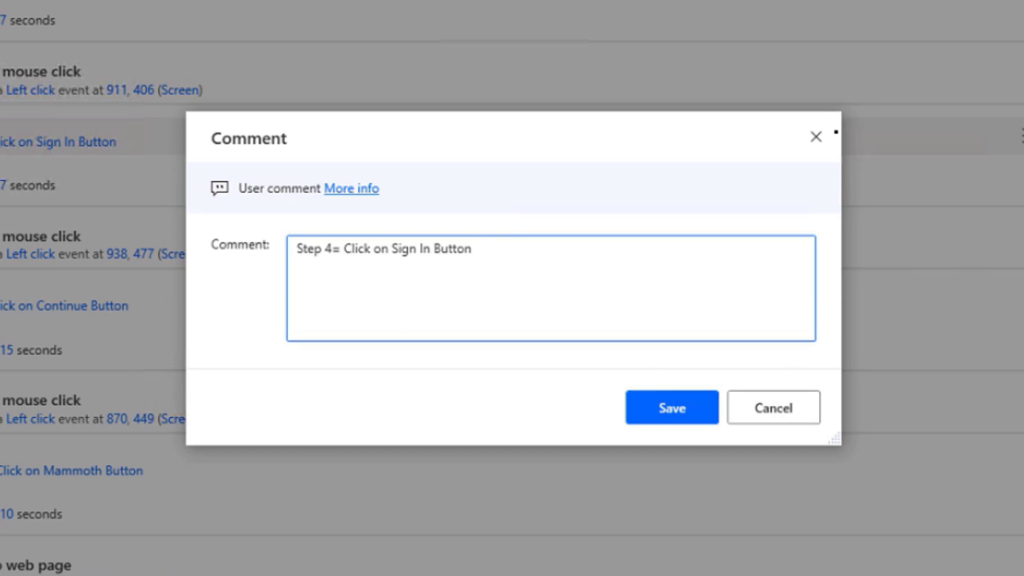
click(672, 407)
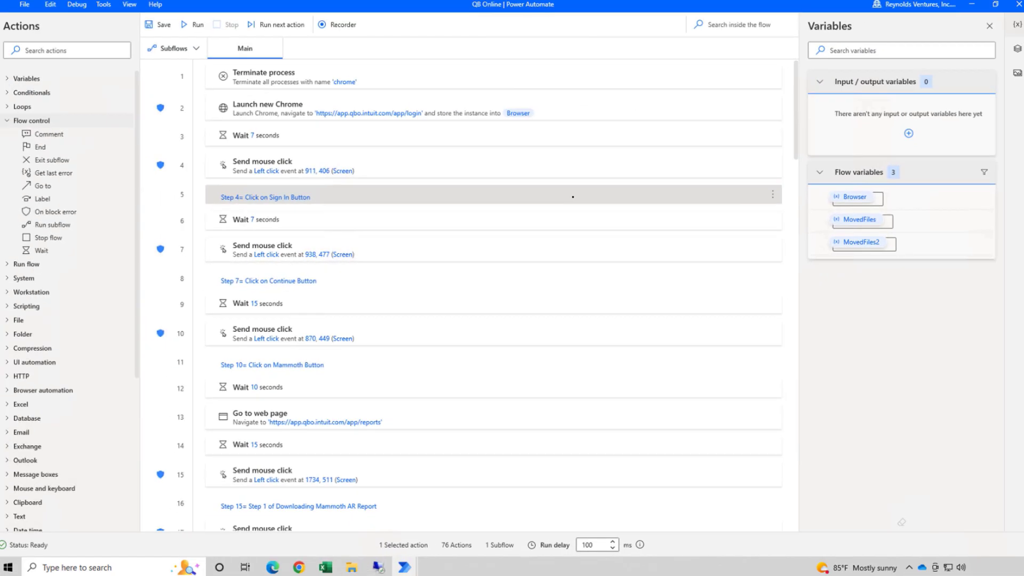